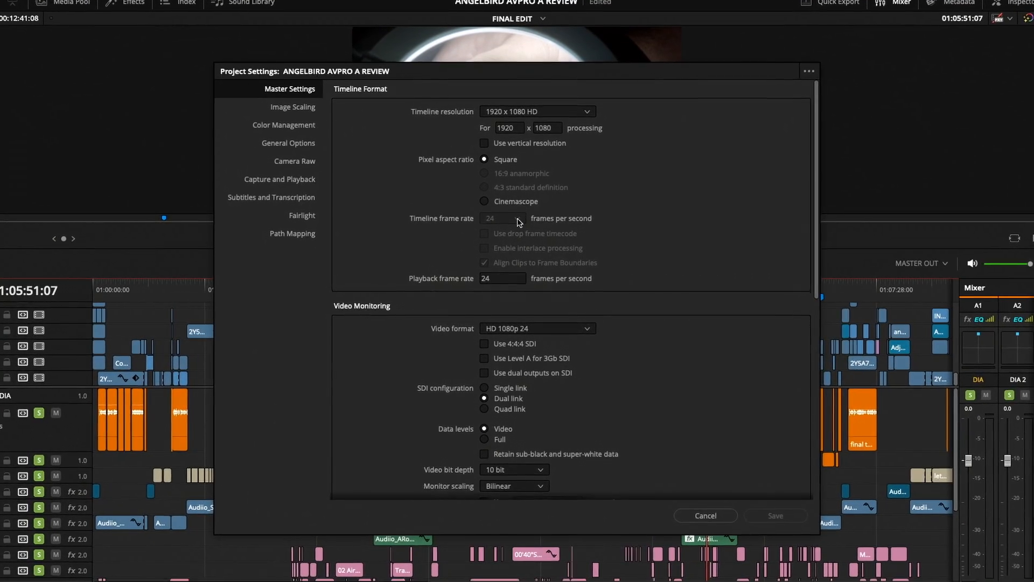
Cancel out of Project Settings, leaving the 24 fps FINAL EDIT timeline open.
left_click(704, 515)
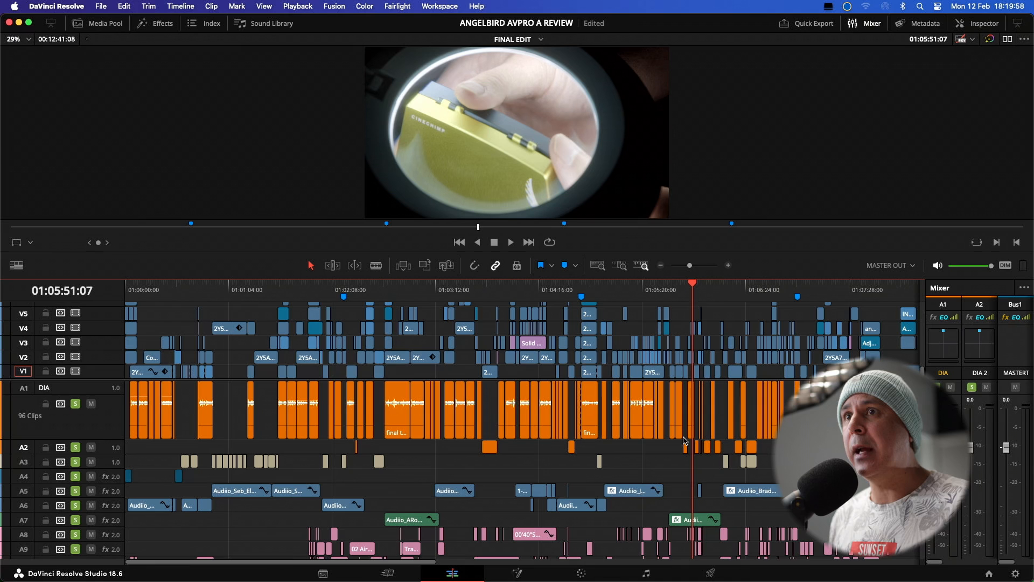
mouse_move(487, 381)
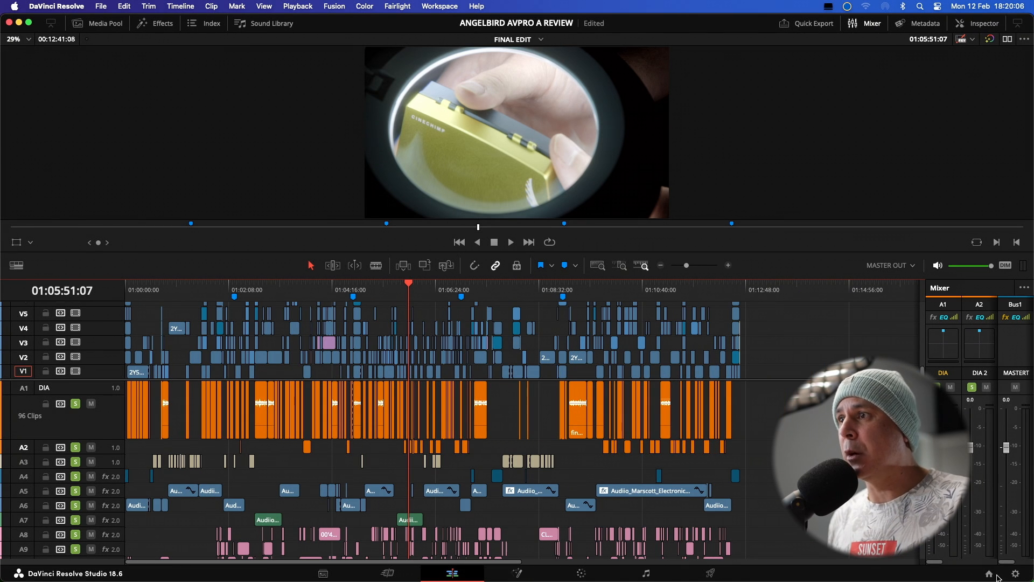
Reopen Project Settings to check the greyed-out 24 fps timeline frame rate.
left_click(1014, 572)
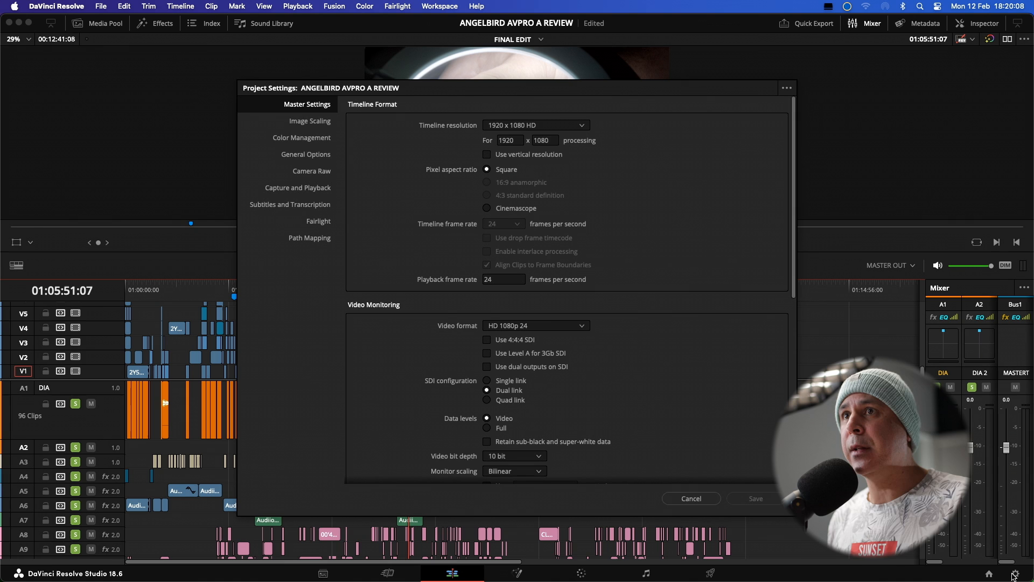
mouse_move(448, 229)
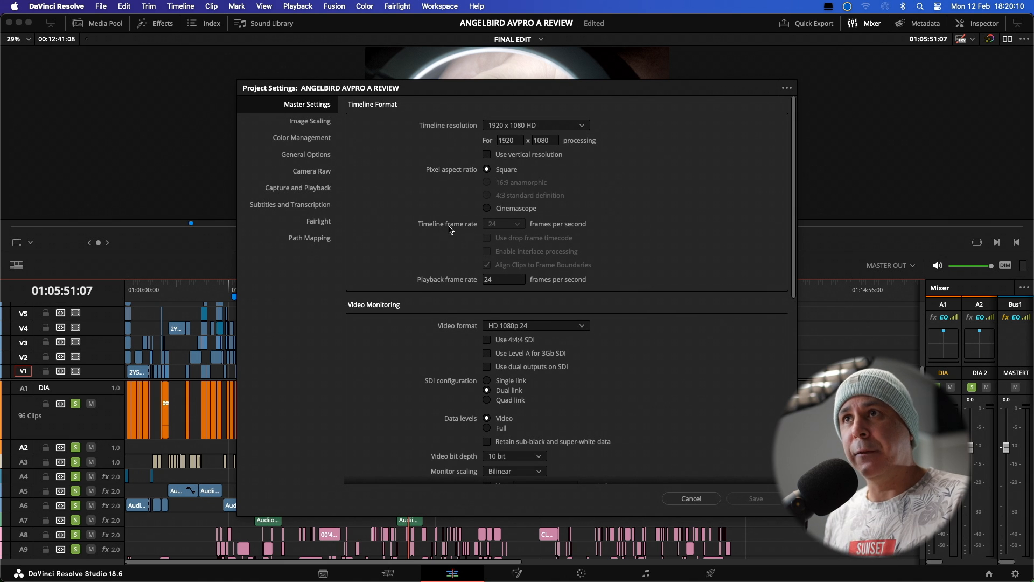
mouse_move(497, 231)
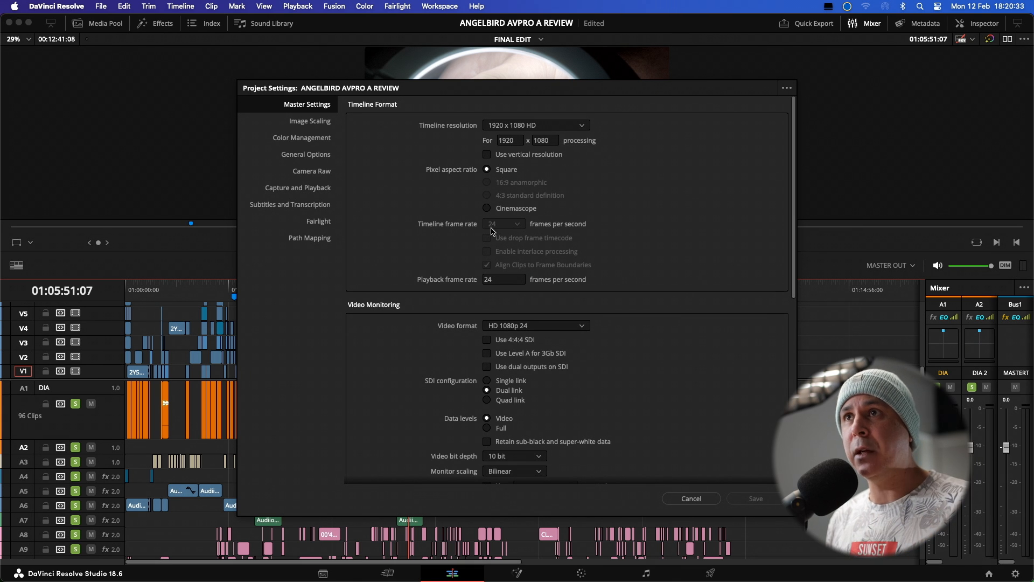
mouse_move(510, 231)
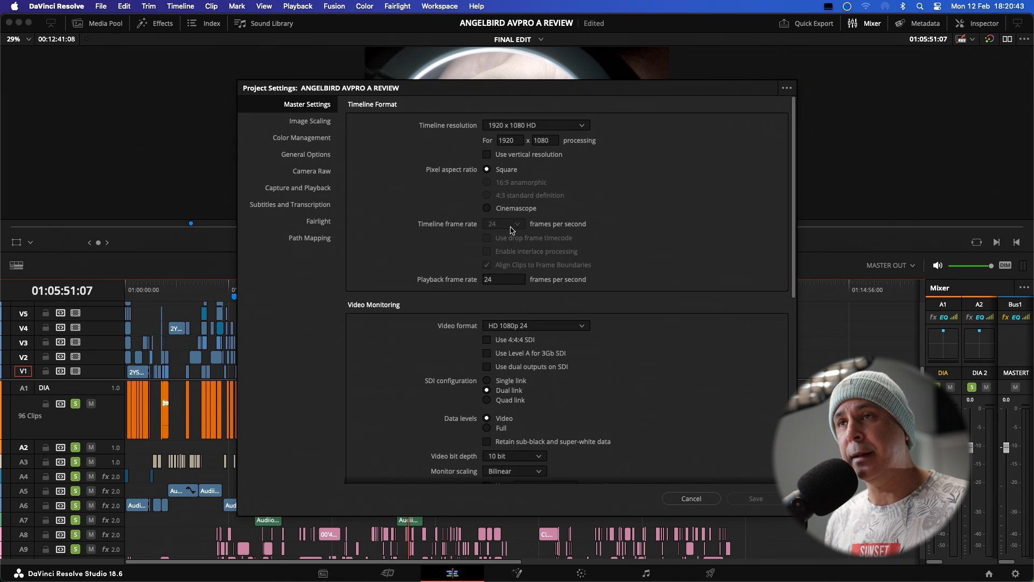
mouse_move(691, 497)
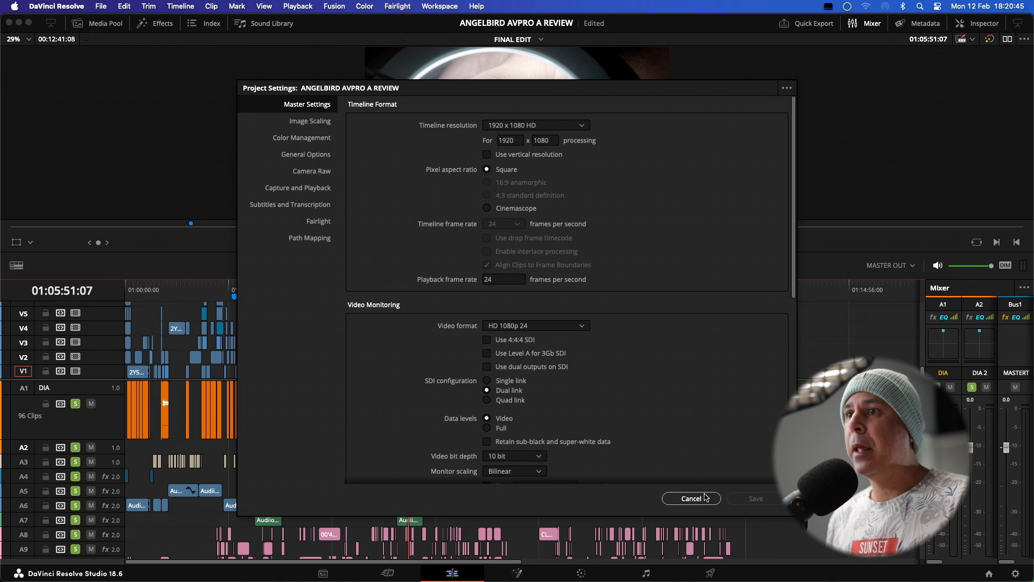
Cancel Project Settings and show the TIMELINES bin in the Media Pool.
left_click(691, 498)
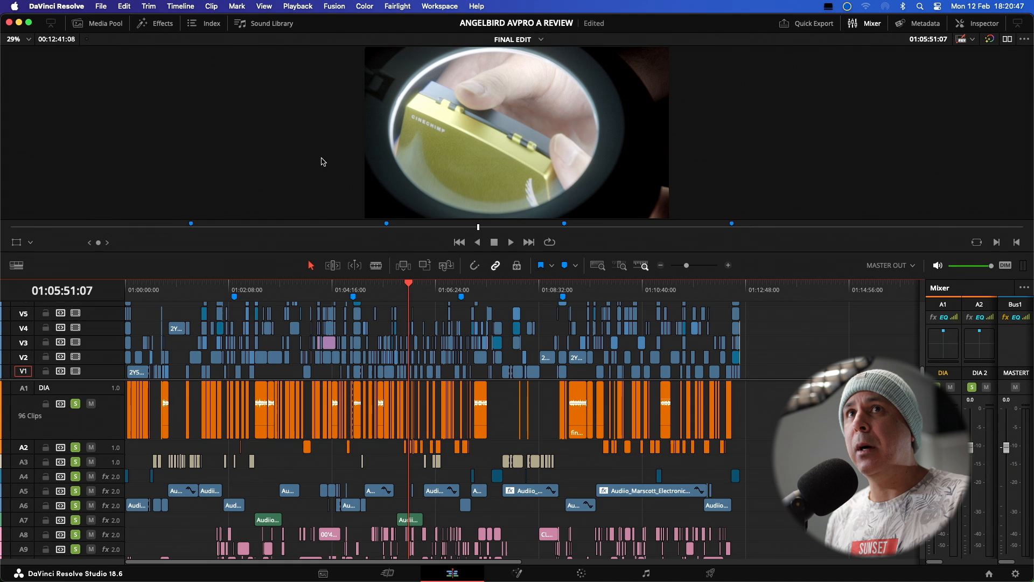
left_click(96, 22)
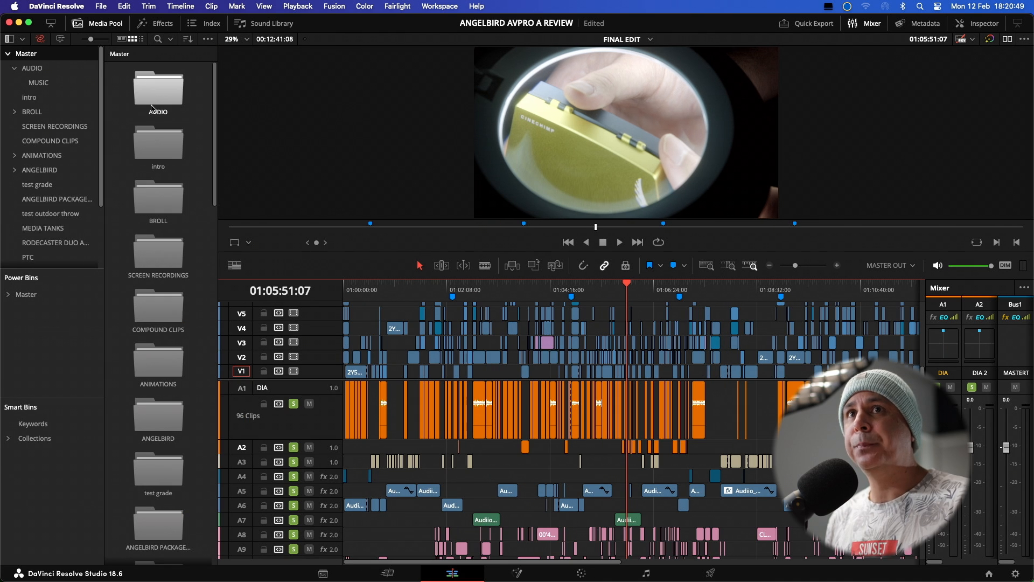
scroll("down", 3)
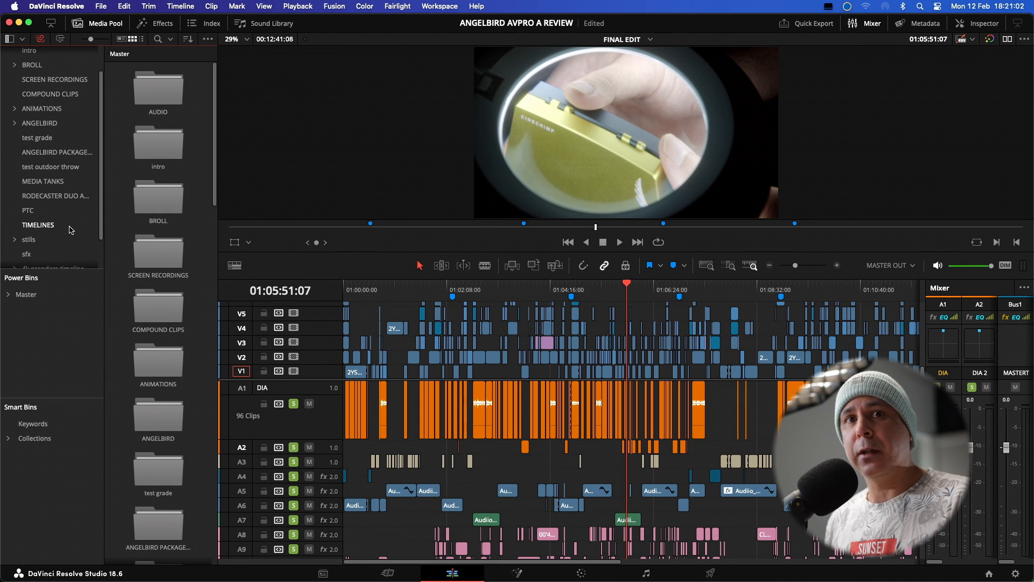
left_click(38, 226)
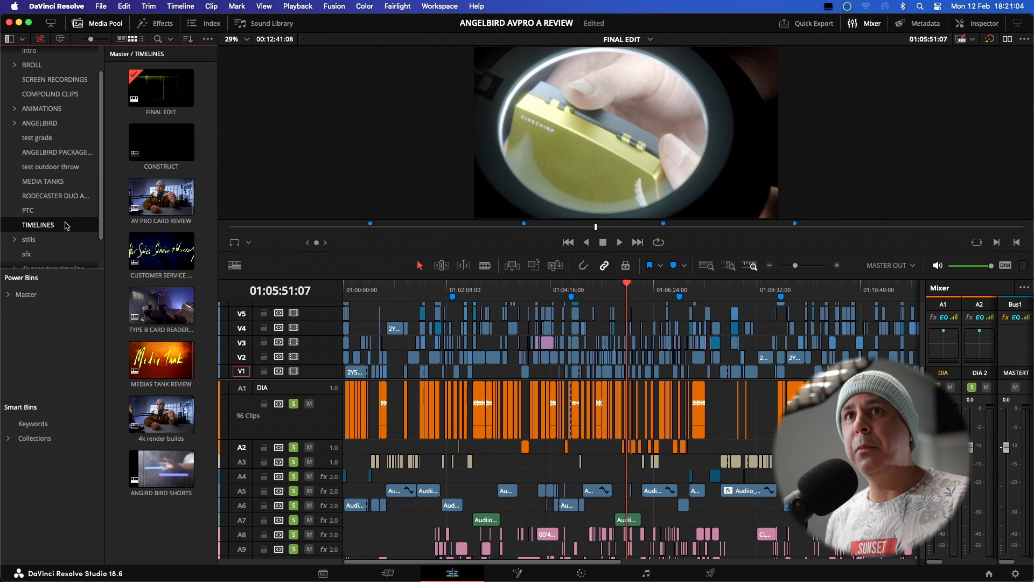
mouse_move(156, 543)
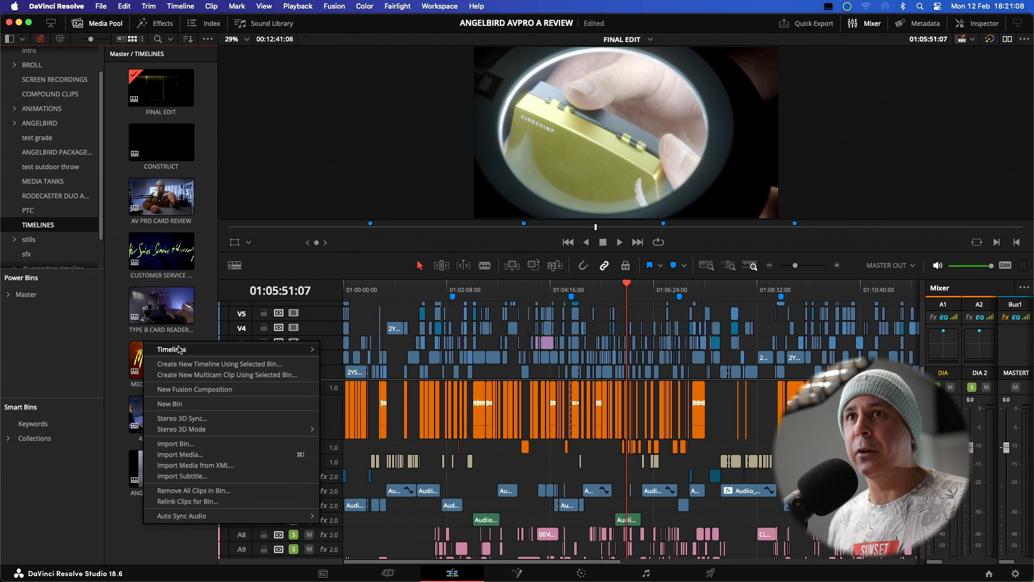
Start a new timeline in the bin named '30fps reconform'.
left_click(218, 363)
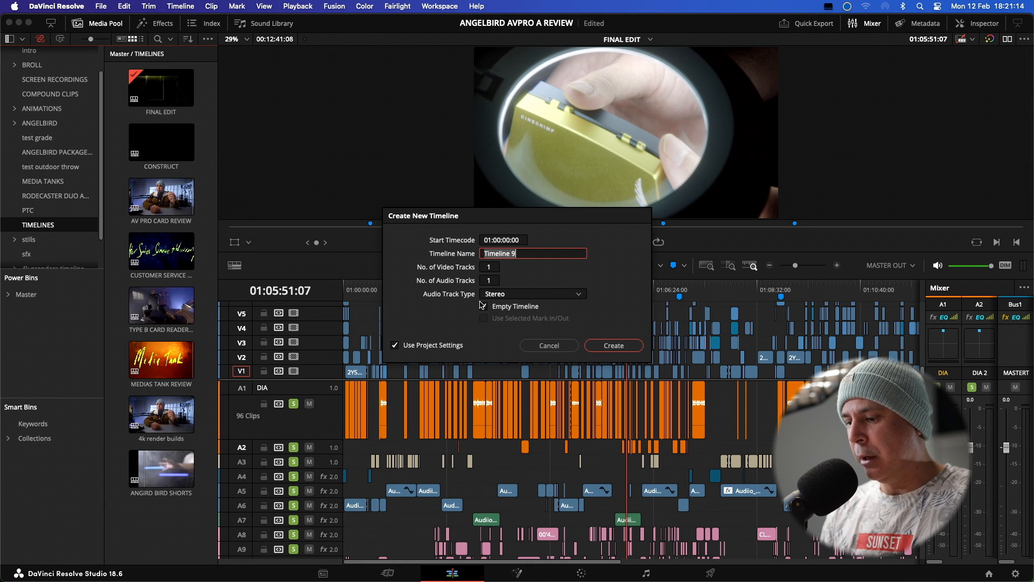
type("30fps r")
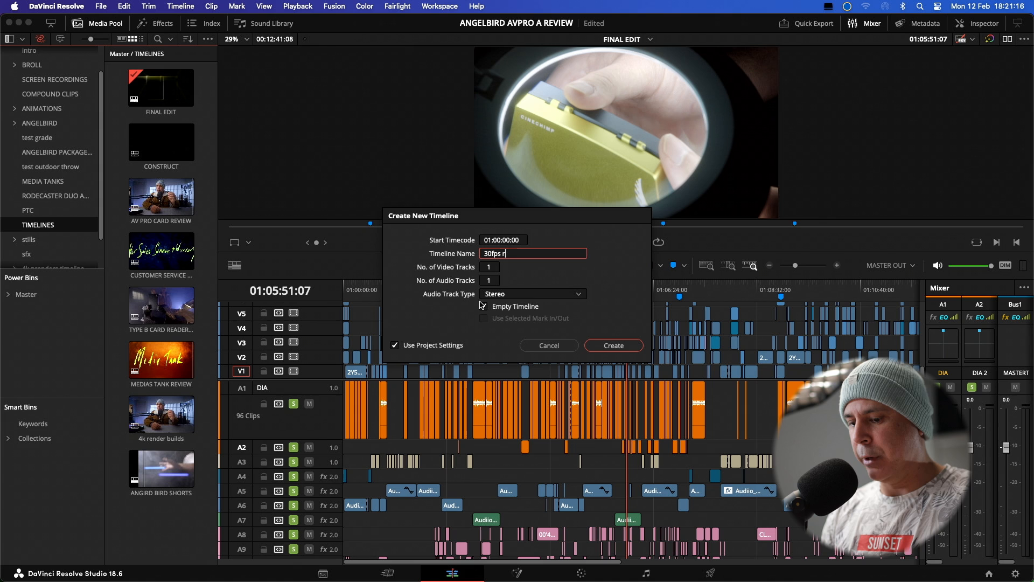
type("econform")
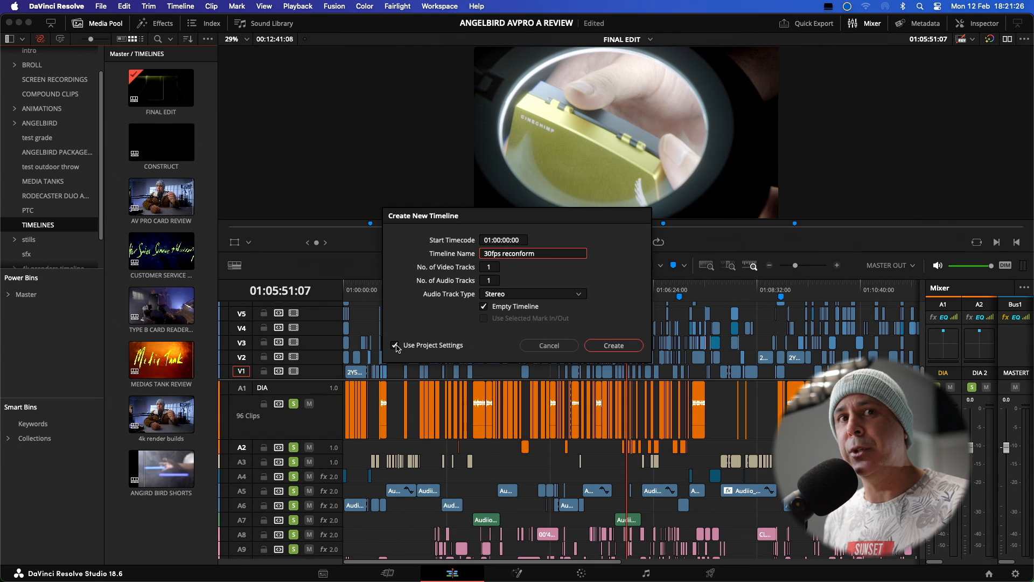
Untick Use Project Settings and give the new timeline a 30 fps frame rate.
left_click(396, 345)
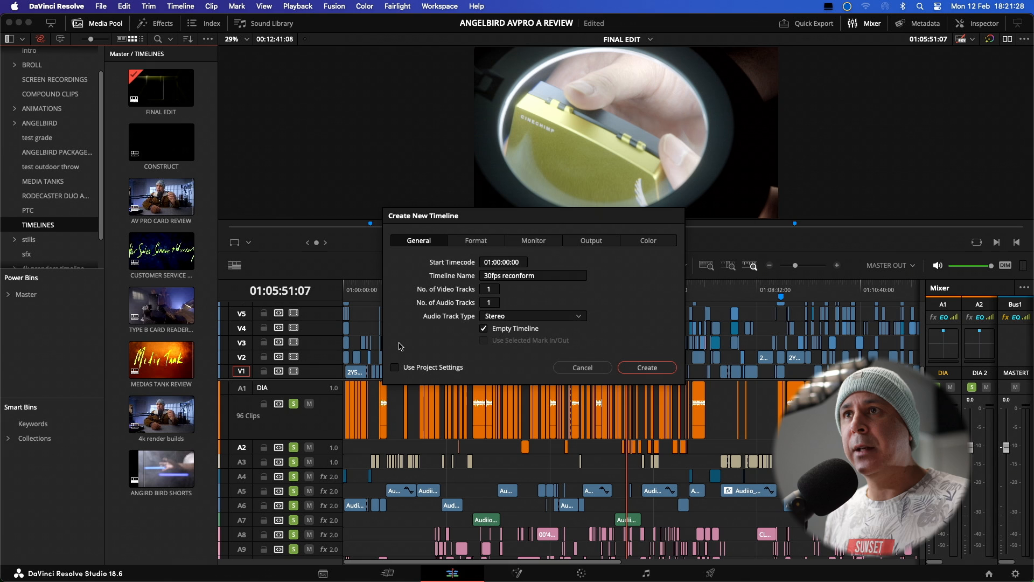
mouse_move(450, 251)
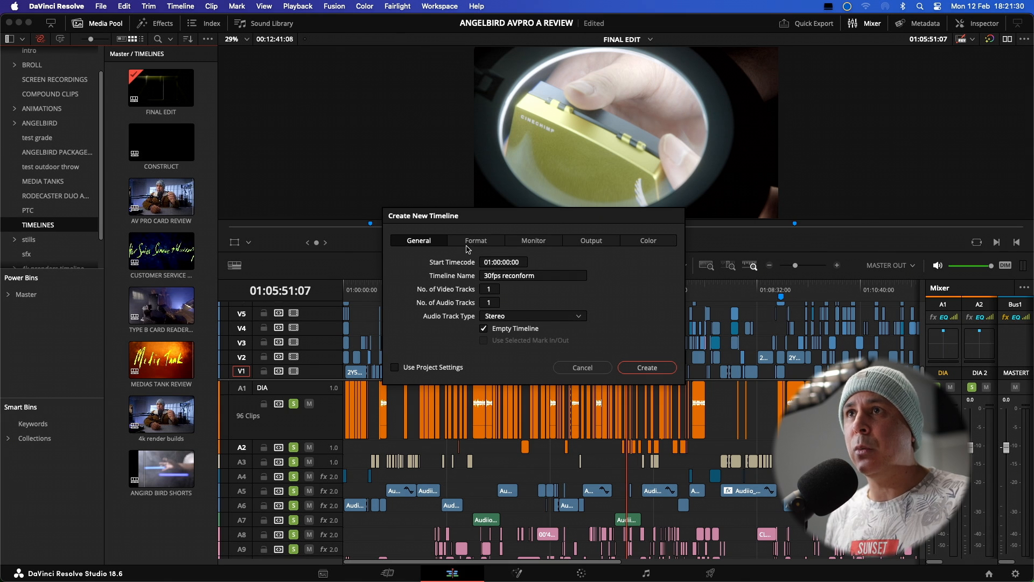
left_click(475, 240)
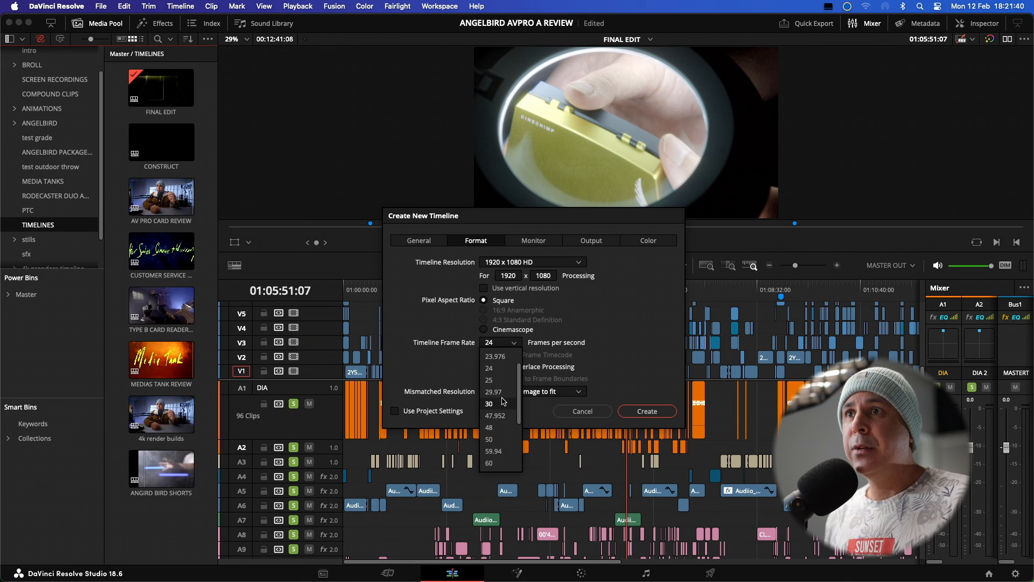
mouse_move(503, 406)
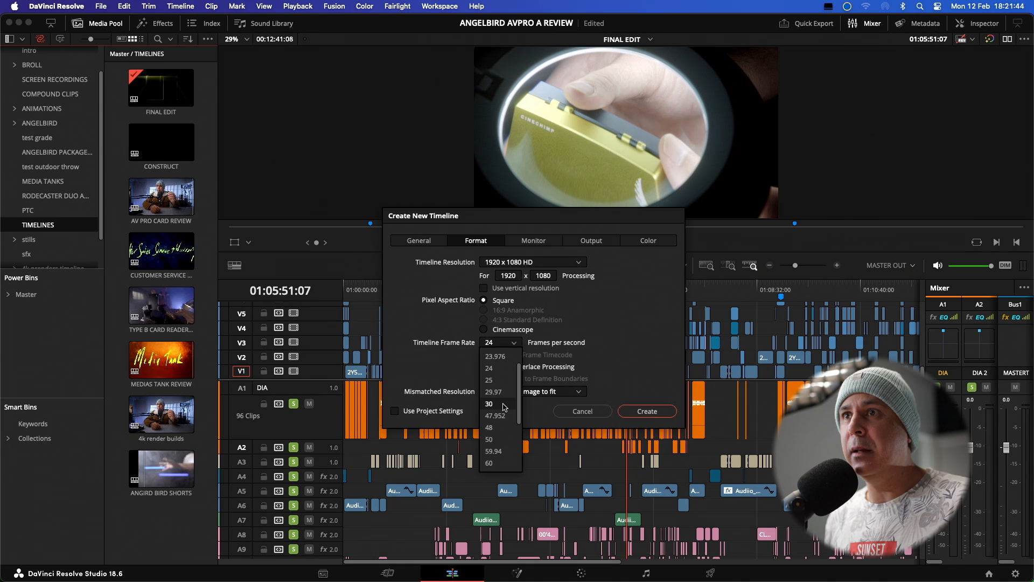
left_click(645, 410)
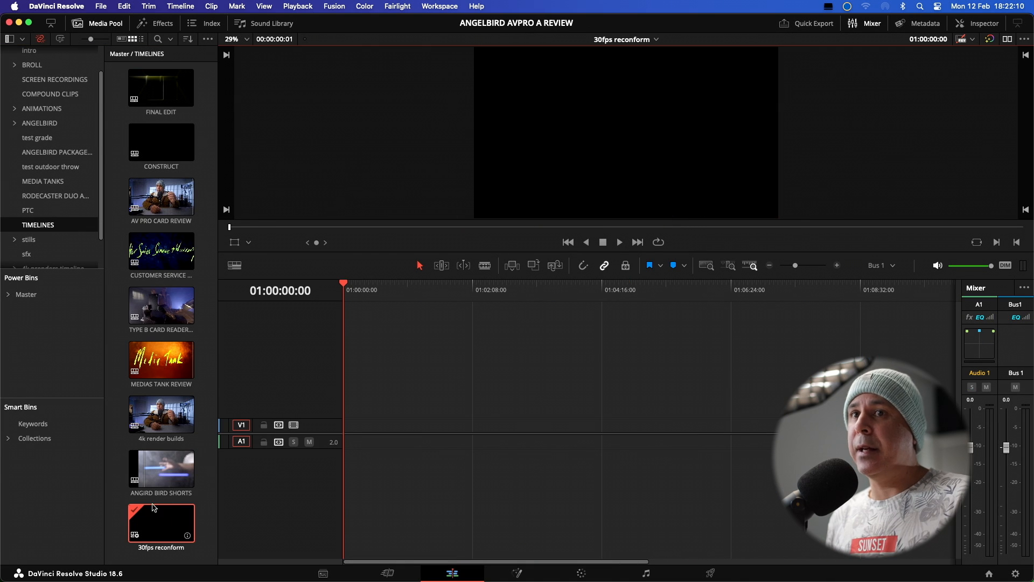
mouse_move(127, 506)
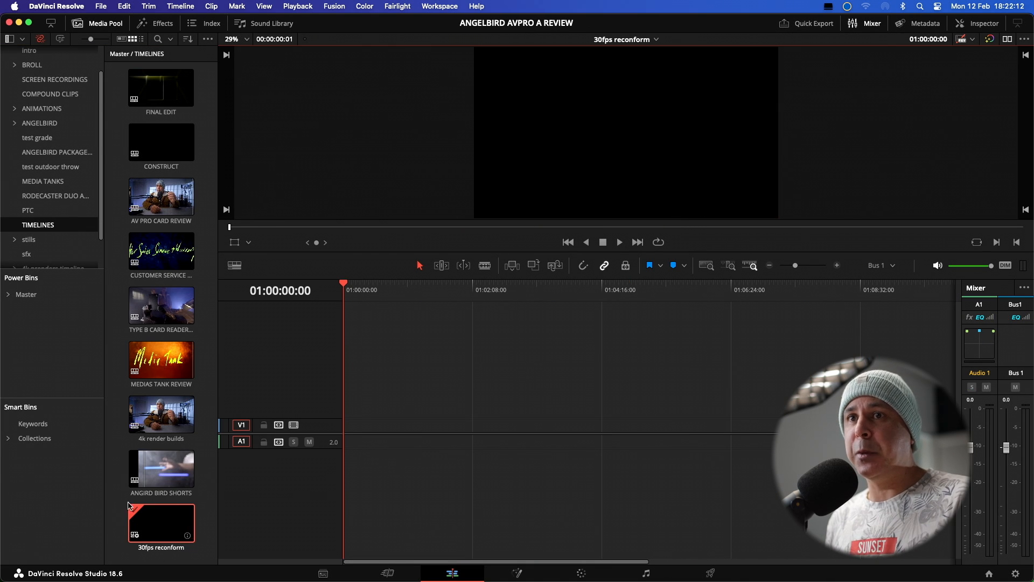
Switch from 30fps reconform to FINAL EDIT via the timeline dropdown.
left_click(160, 523)
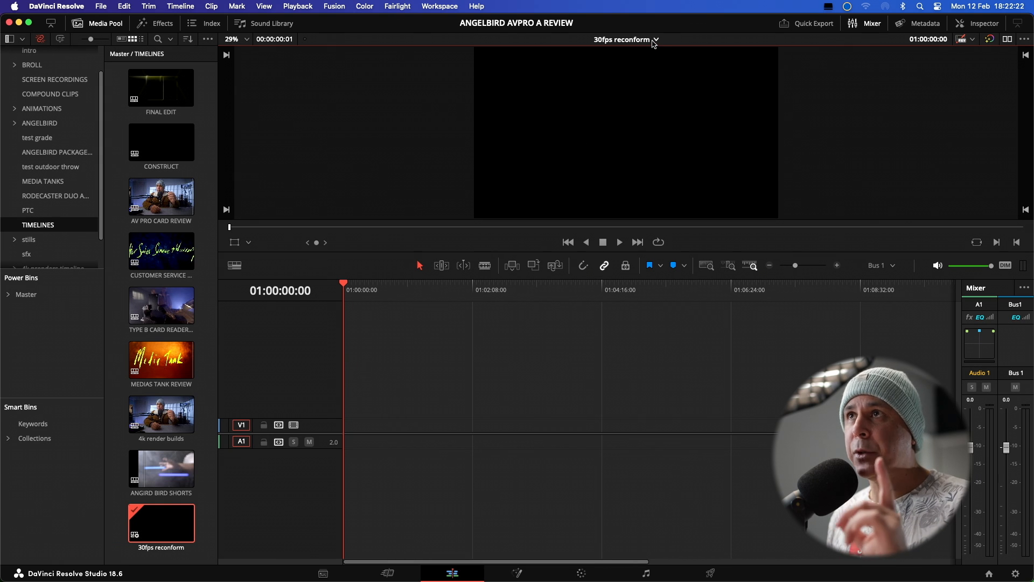
left_click(624, 39)
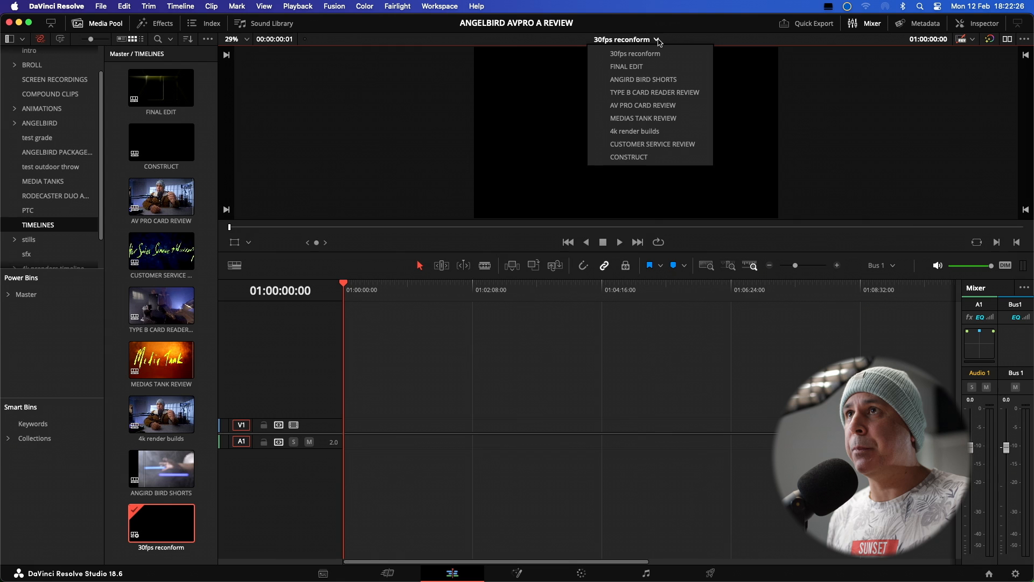
mouse_move(643, 78)
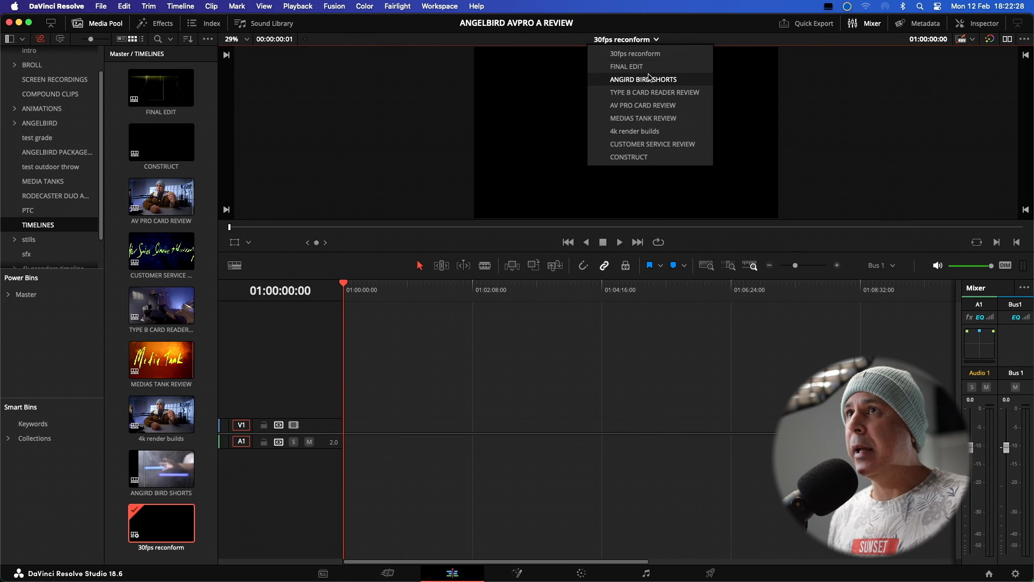
mouse_move(626, 65)
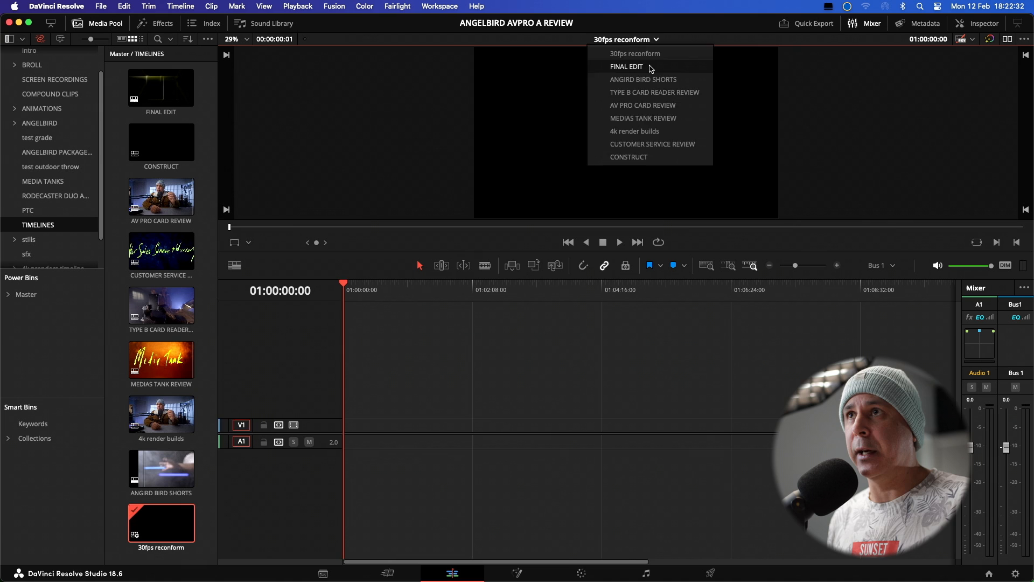
left_click(624, 66)
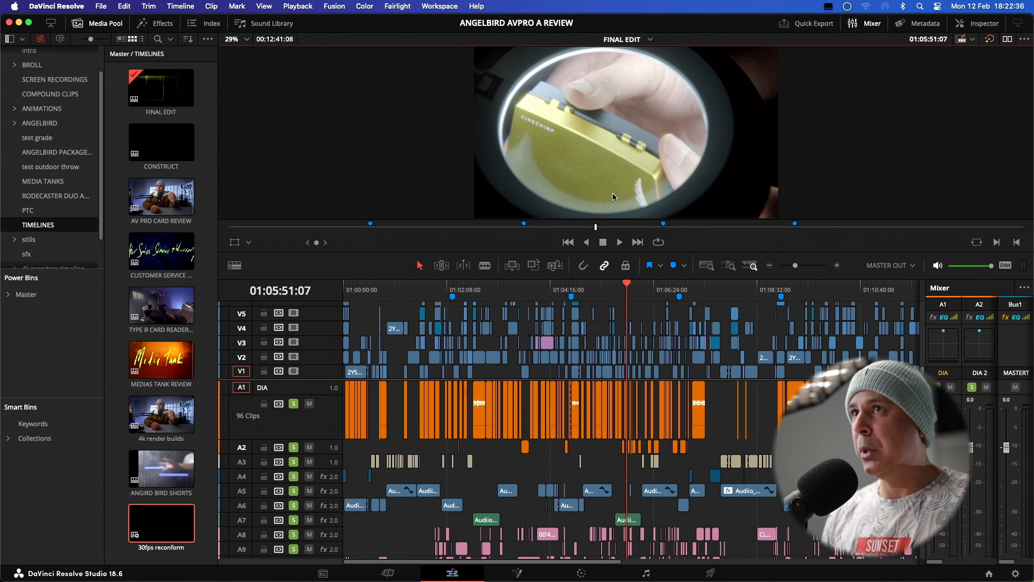
Select and copy all clips on the FINAL EDIT timeline.
left_click(565, 241)
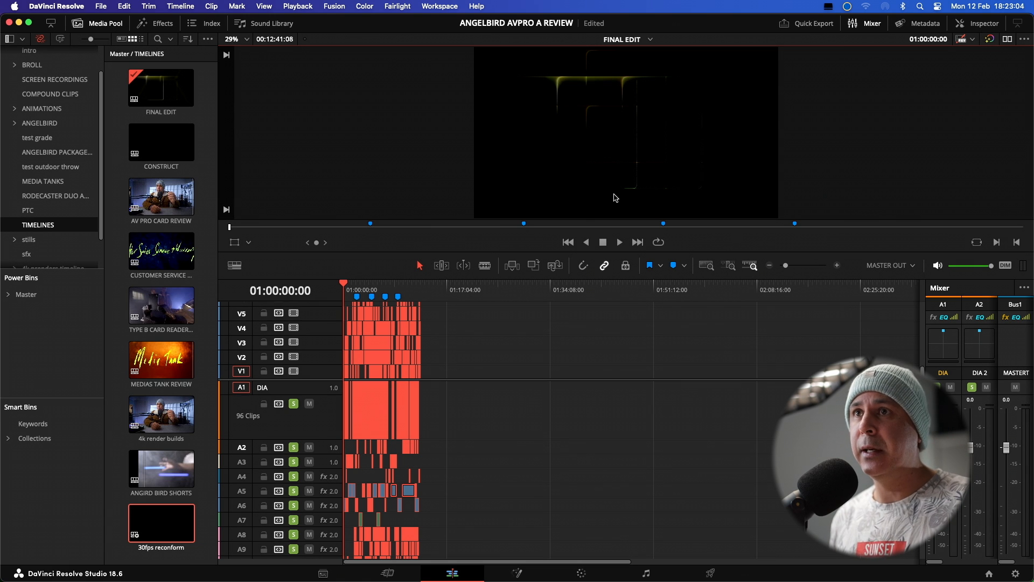
mouse_move(390, 300)
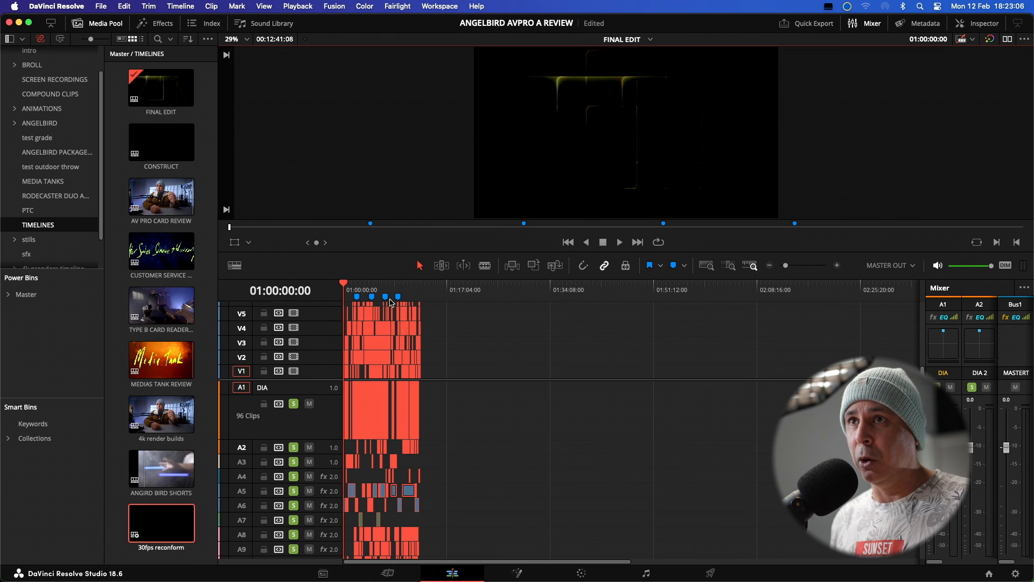
mouse_move(501, 342)
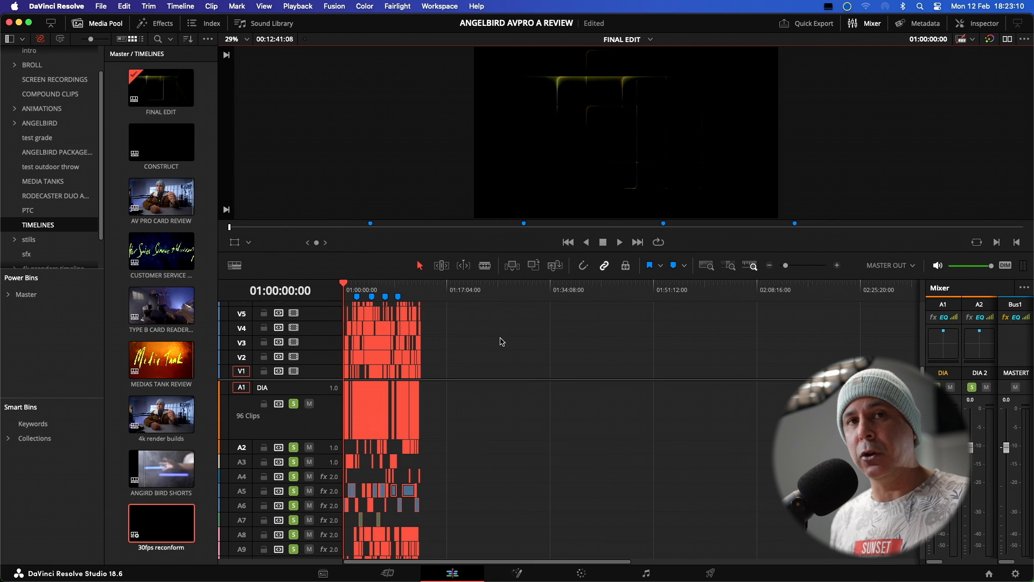
mouse_move(644, 46)
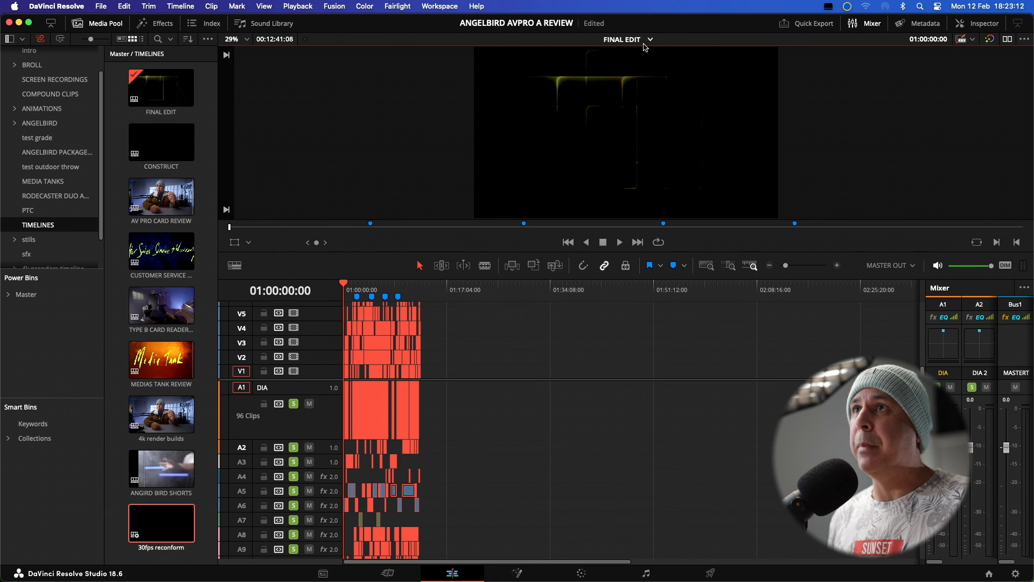
Switch to 30fps reconform and paste the copied FINAL EDIT clips into it.
left_click(625, 39)
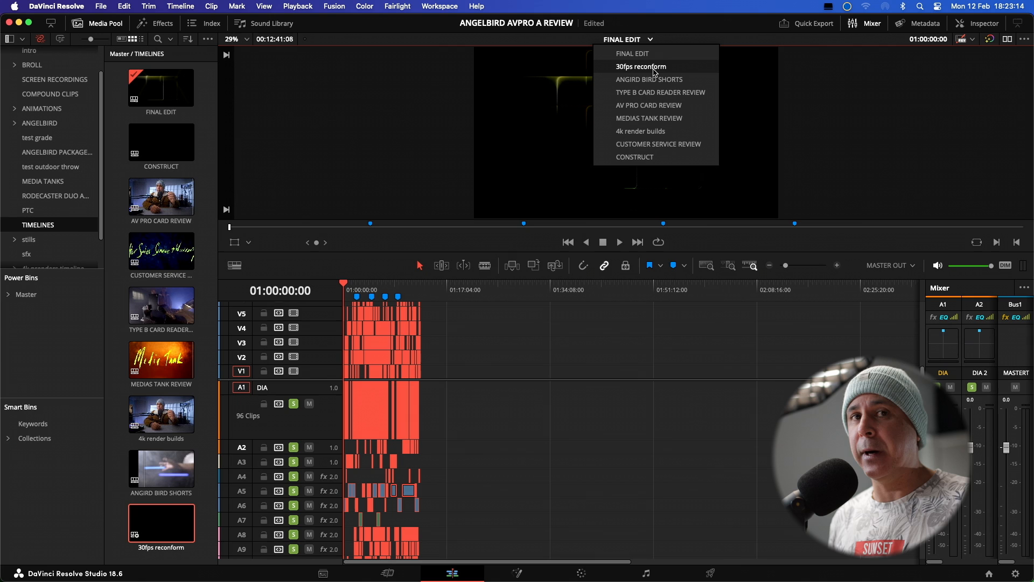
left_click(640, 66)
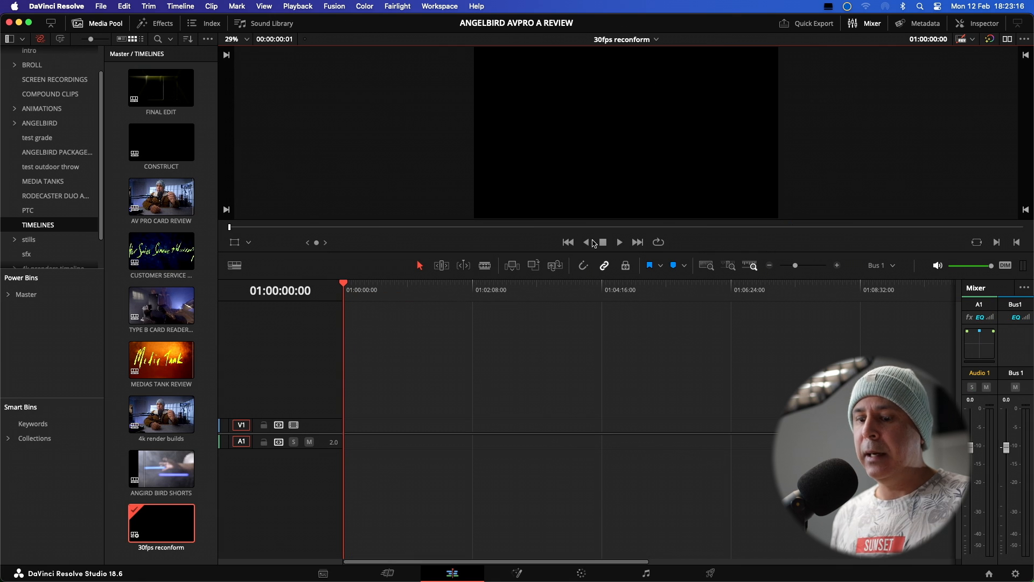
mouse_move(440, 392)
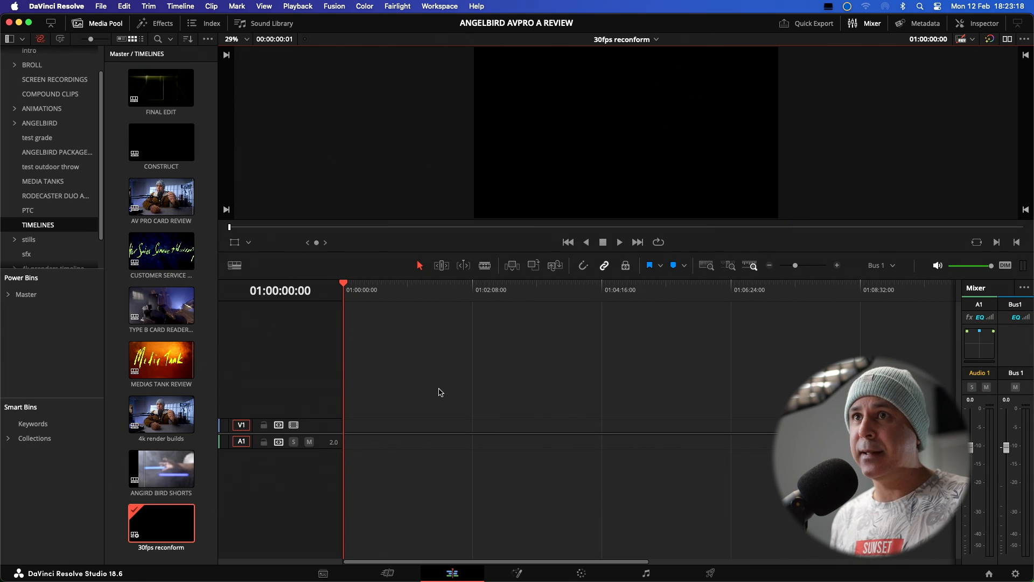
right_click(441, 392)
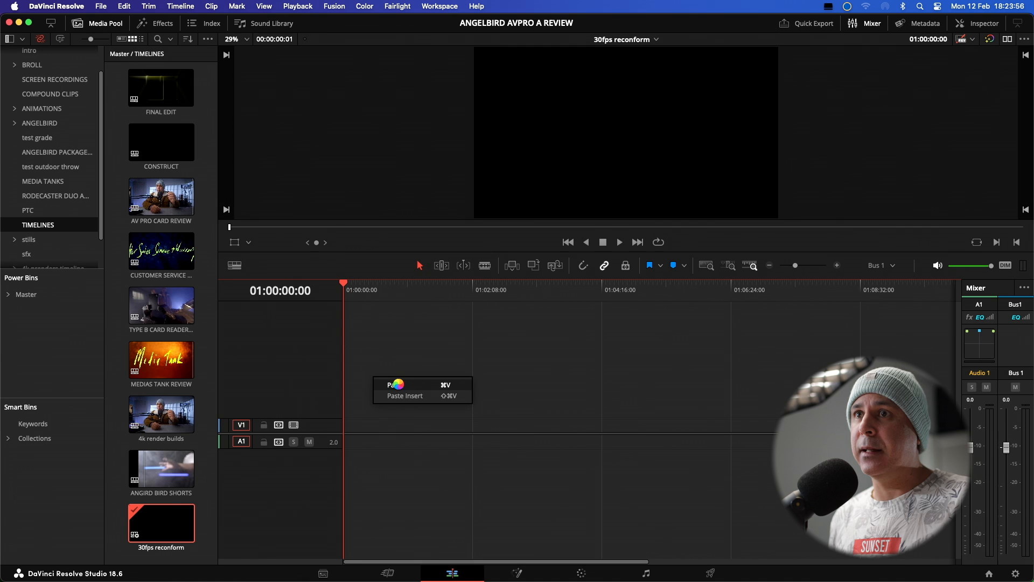
left_click(403, 395)
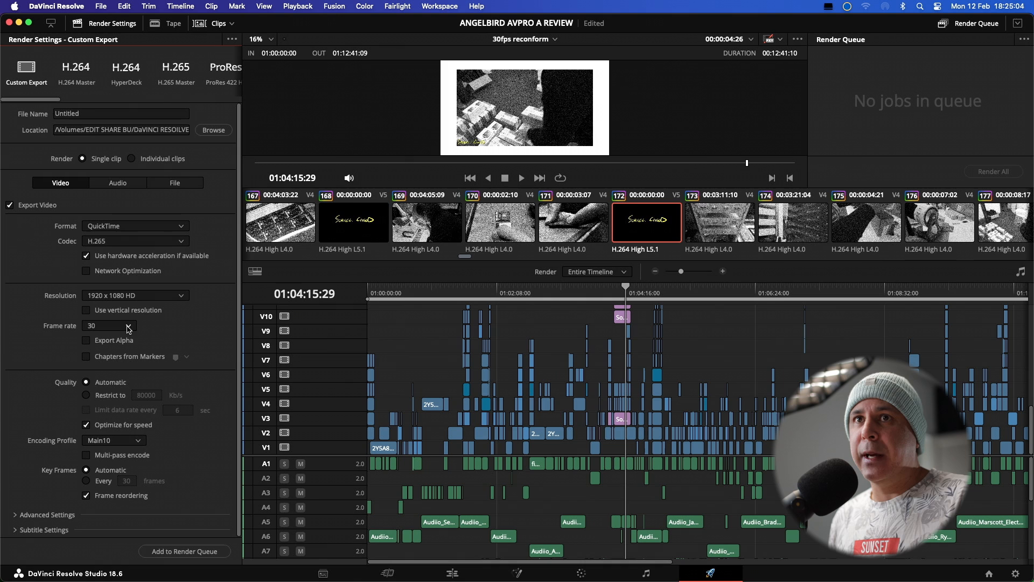
mouse_move(95, 332)
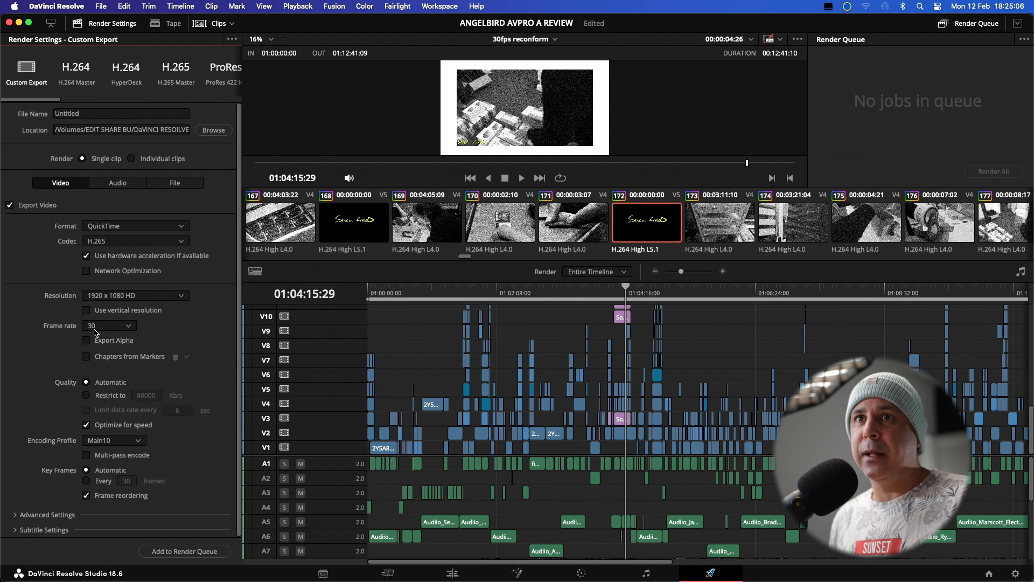
mouse_move(132, 333)
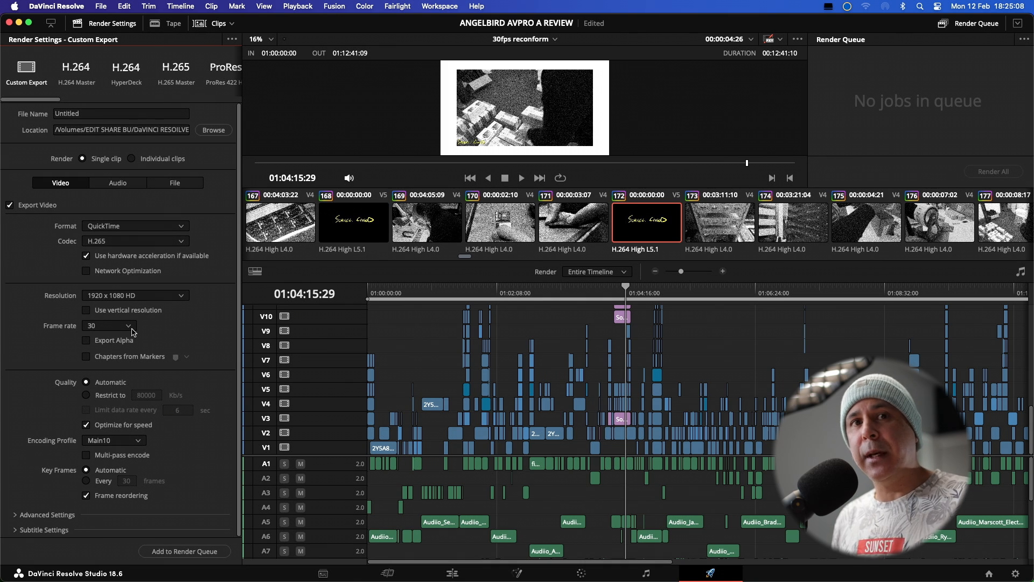
mouse_move(132, 330)
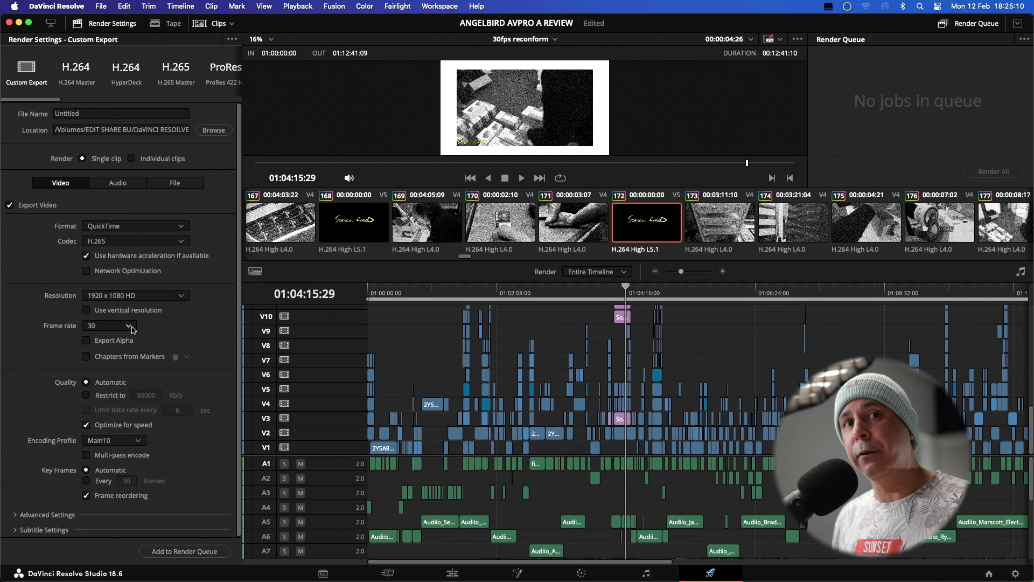
mouse_move(184, 550)
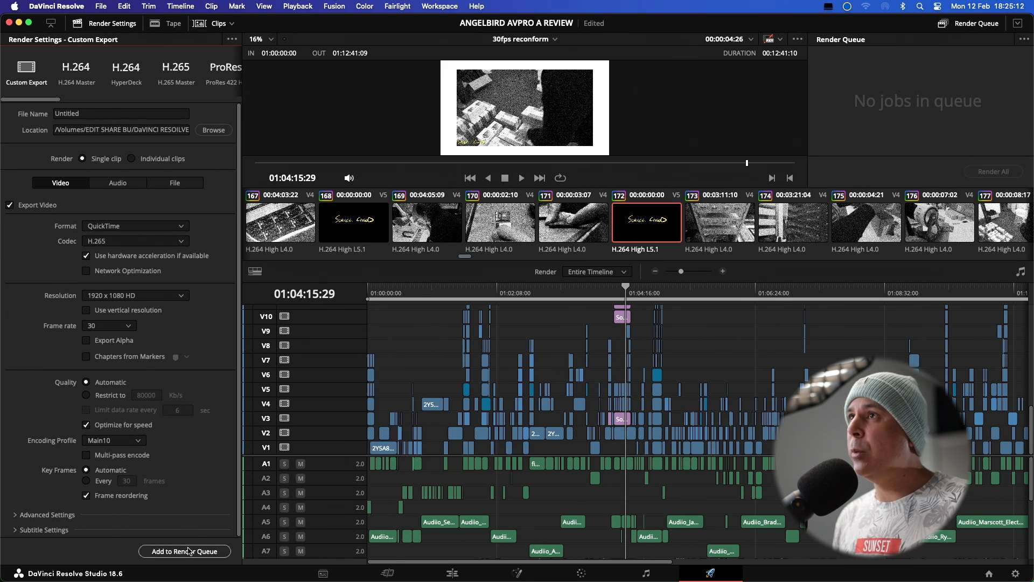
Queue the 30 fps H.265 render, then cancel the Replace Existing File warning.
left_click(184, 550)
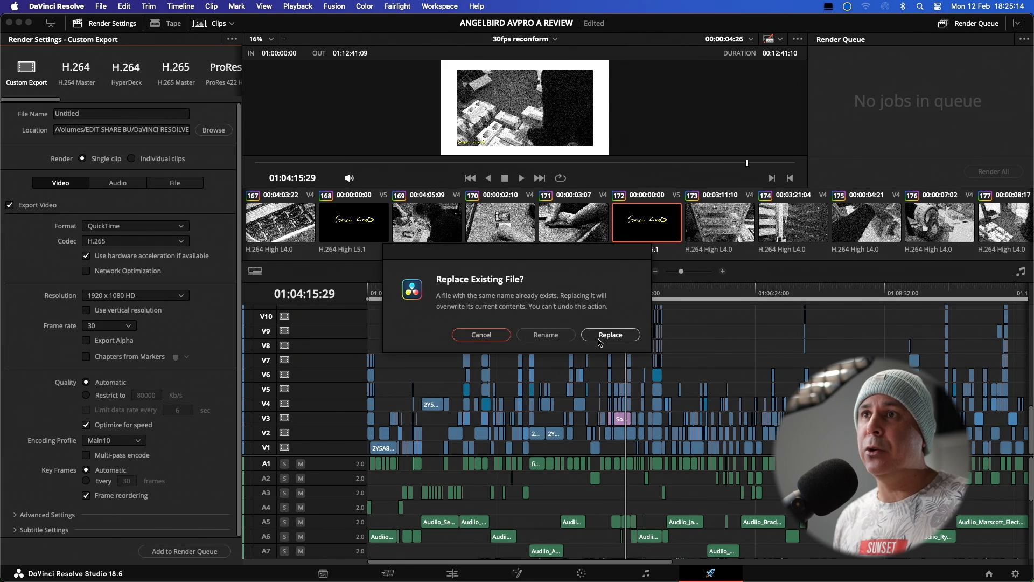
mouse_move(480, 334)
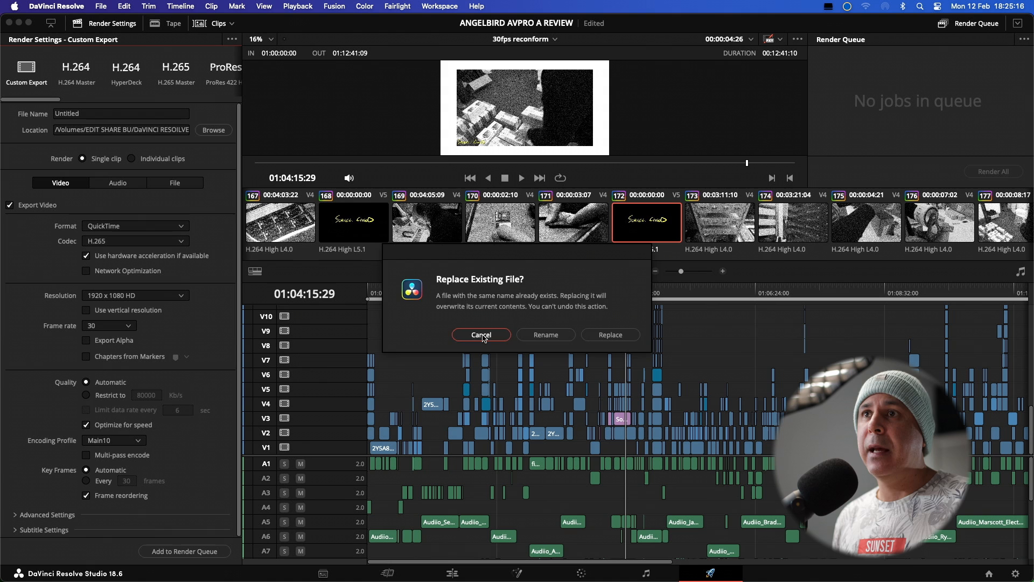
left_click(480, 334)
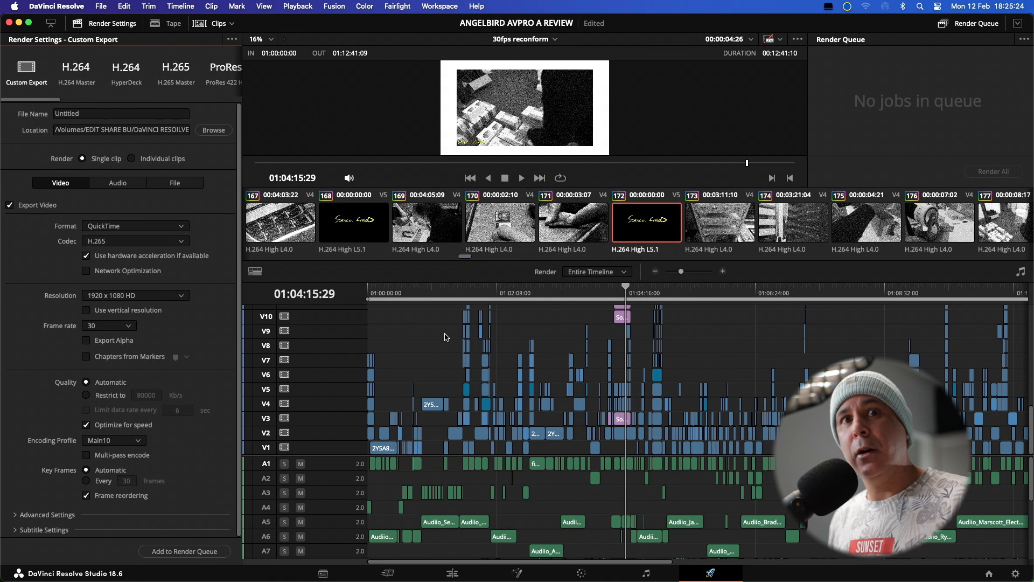